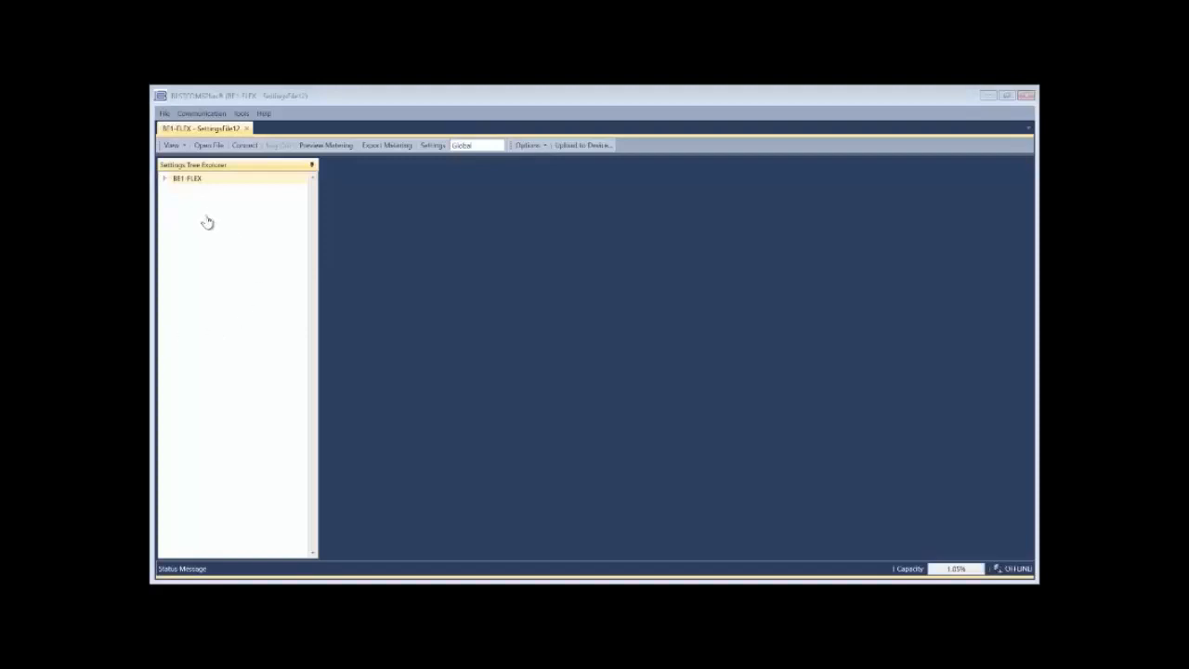
Expand BE1-FLEX > Configuration and open the Style Configurator.
click(164, 178)
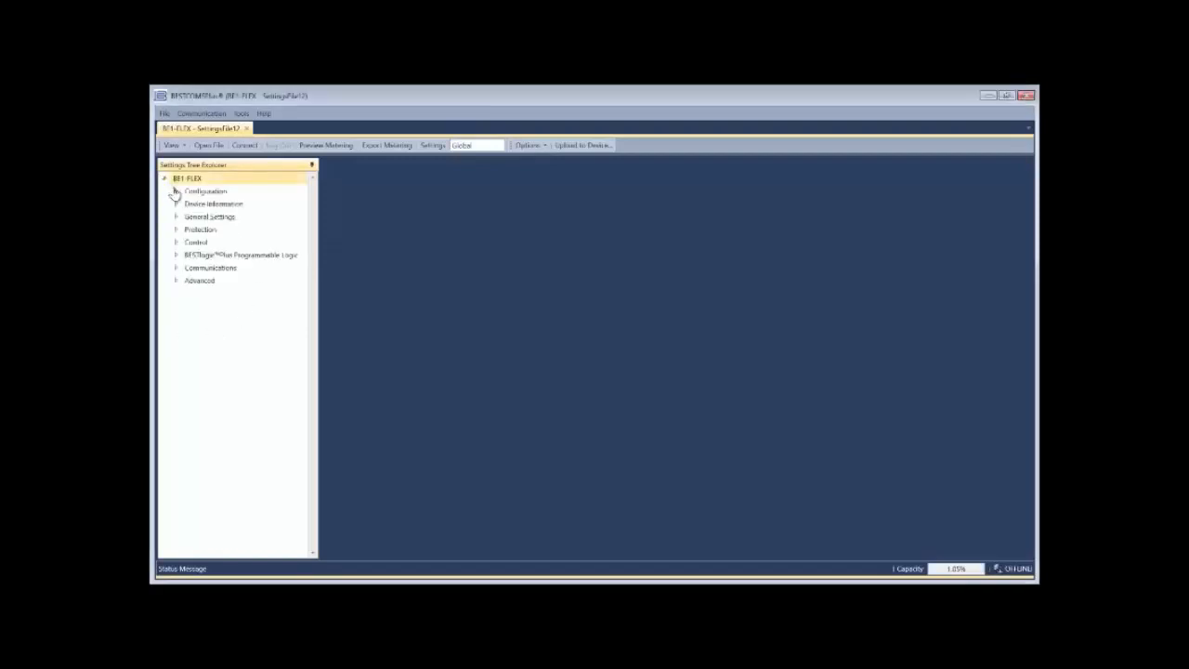
click(176, 190)
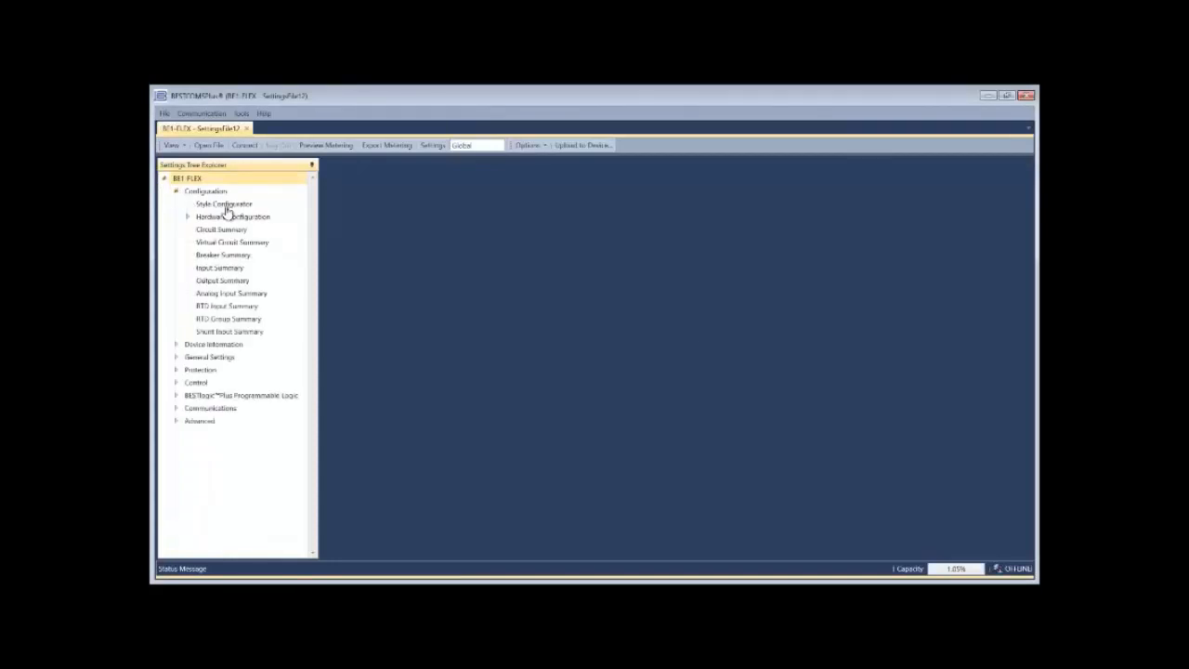
click(223, 204)
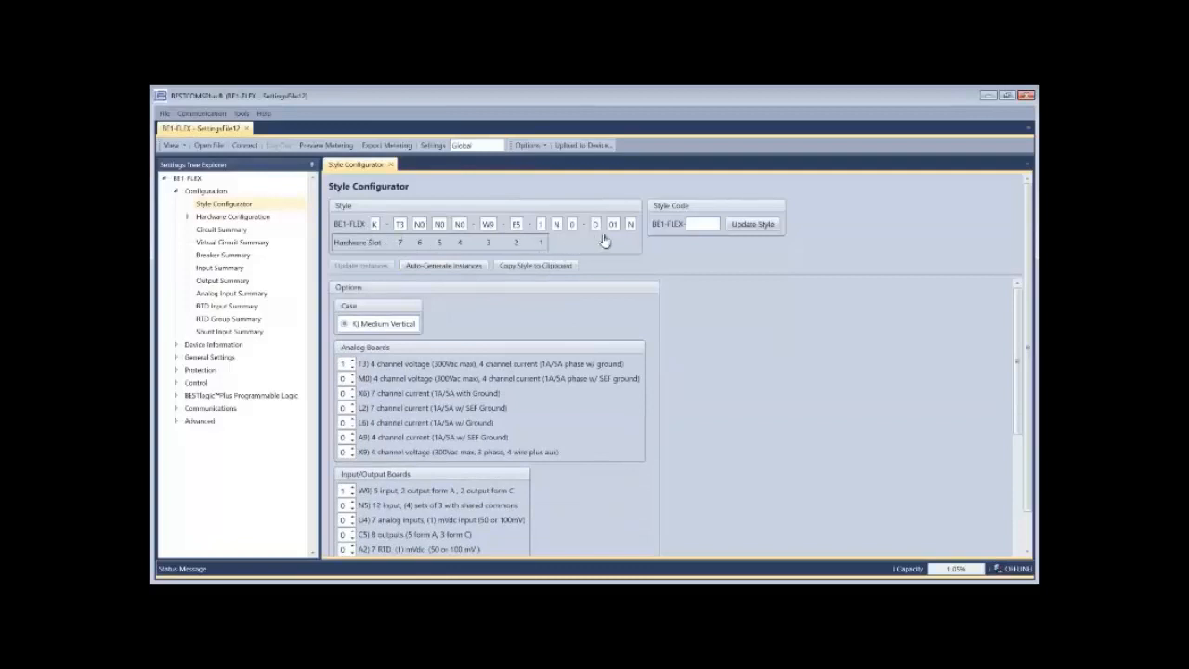
mouse_move(596, 242)
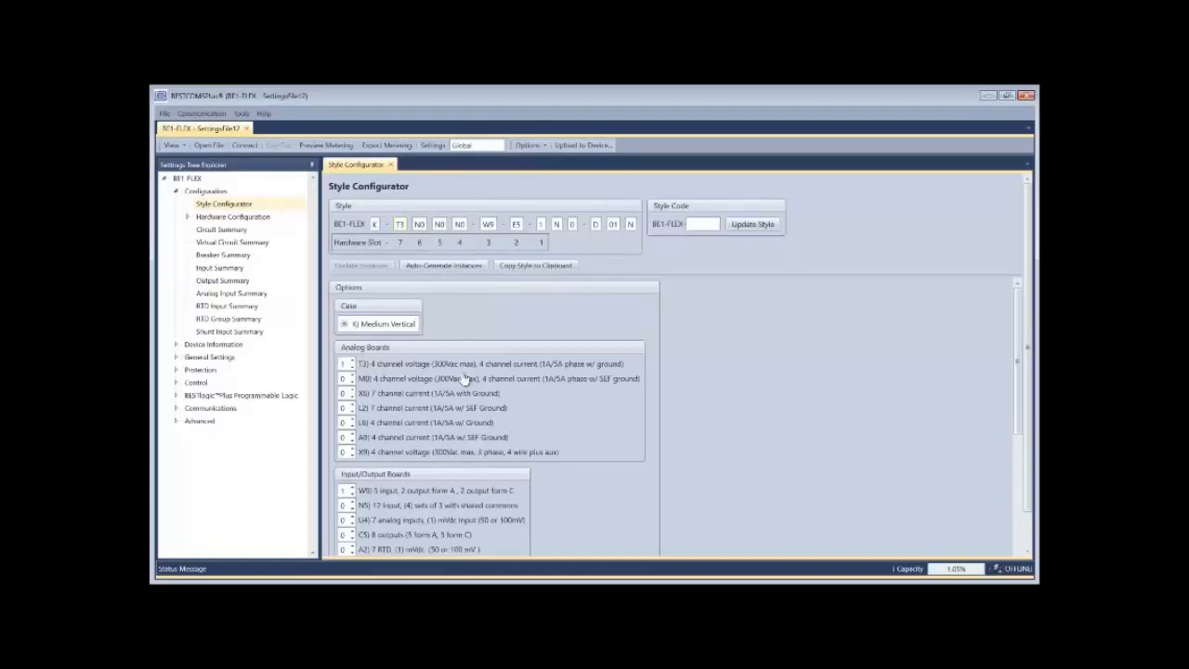
scroll(down, 3)
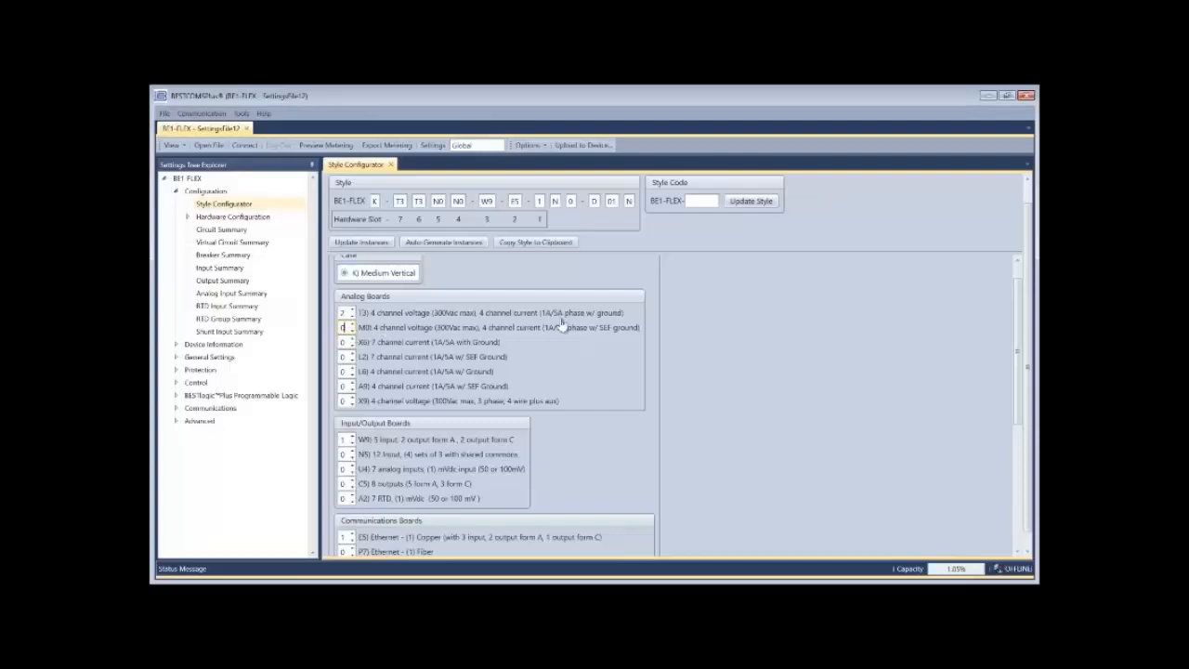
Set analog boards to T3 = 1, M0 = 0 and X6 = 1.
click(343, 313)
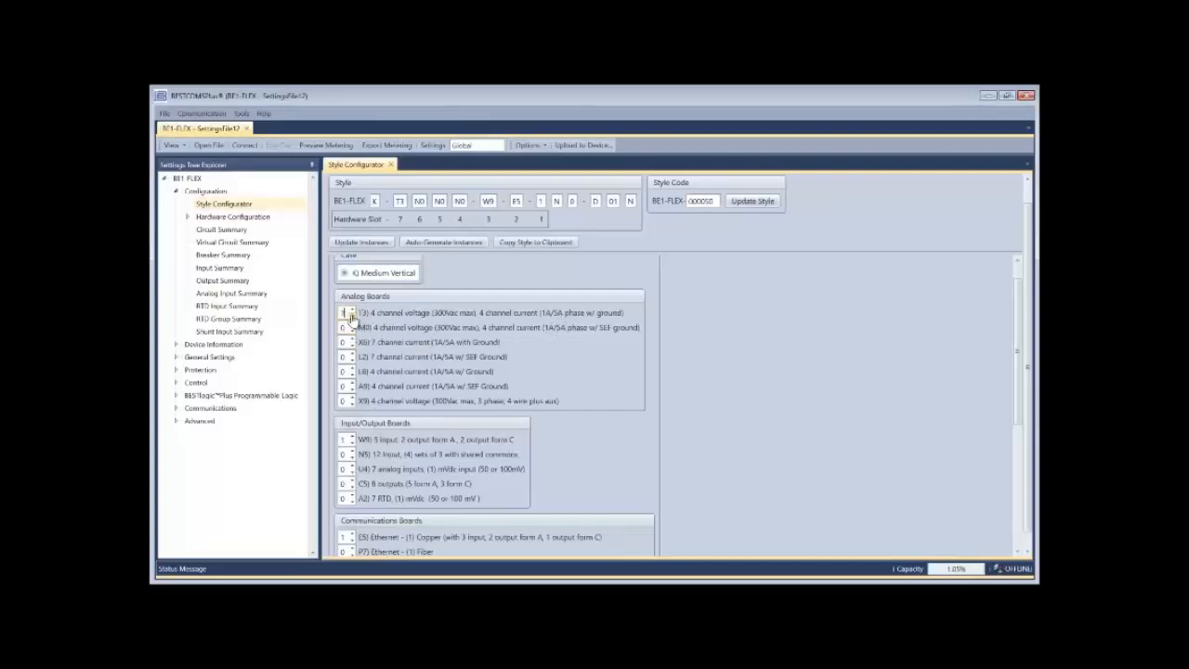
click(352, 316)
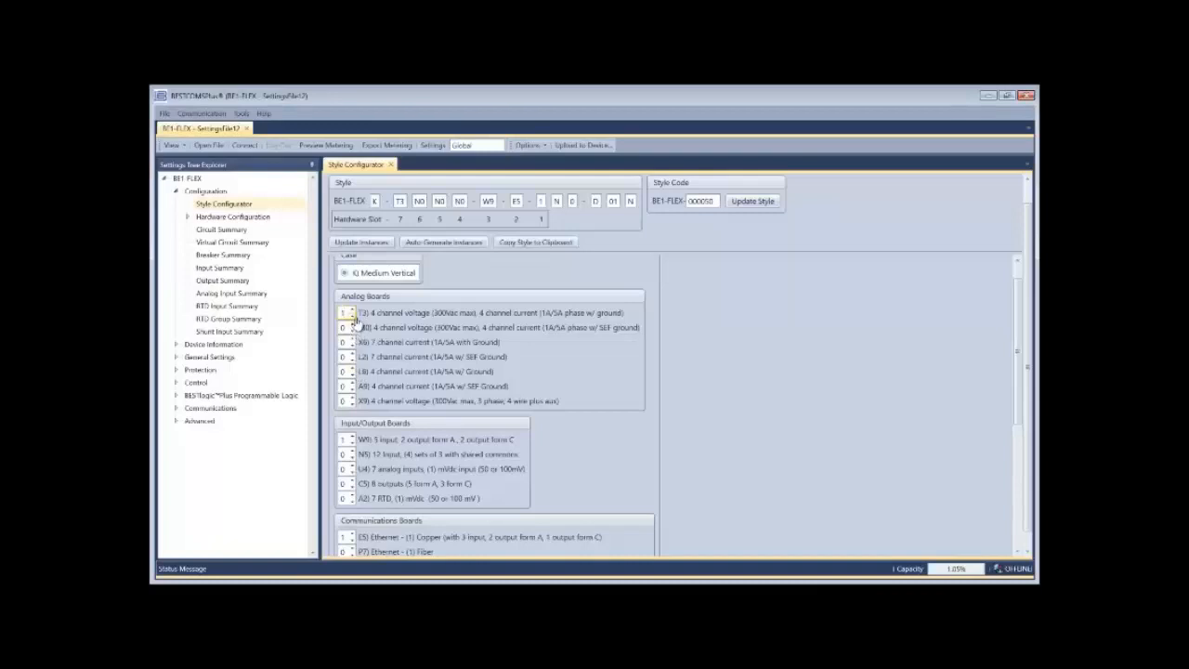
mouse_move(427, 325)
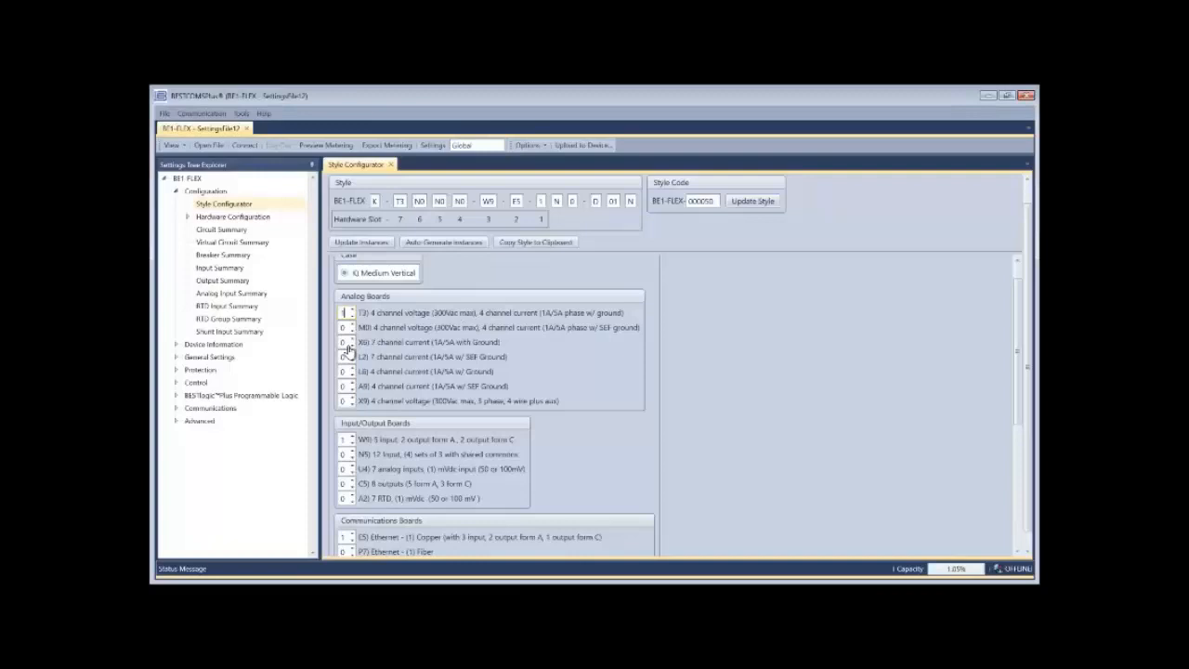
click(343, 342)
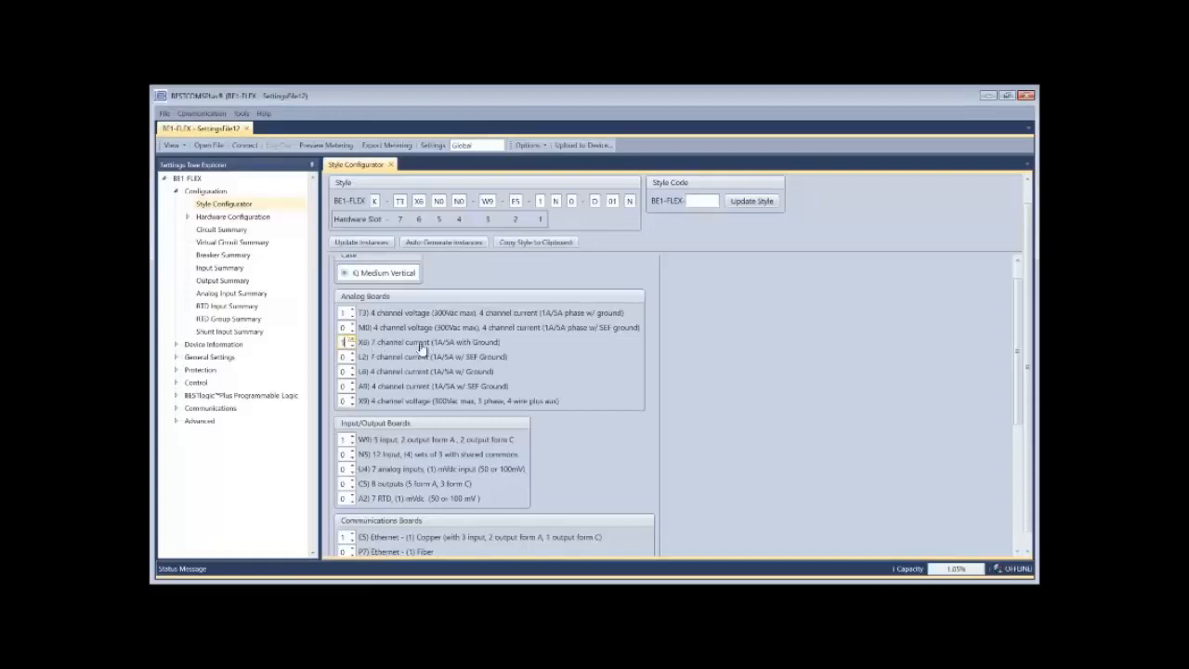
scroll(down, 3)
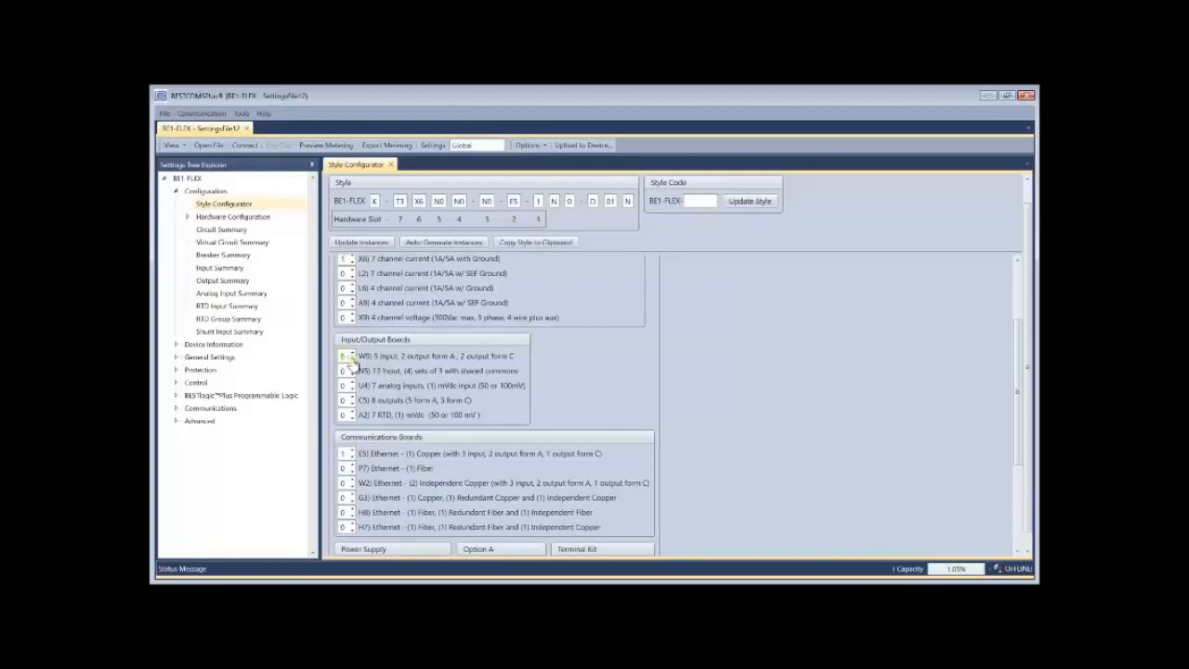
Set the W9 and N5 input/output board counts to 1.
click(343, 355)
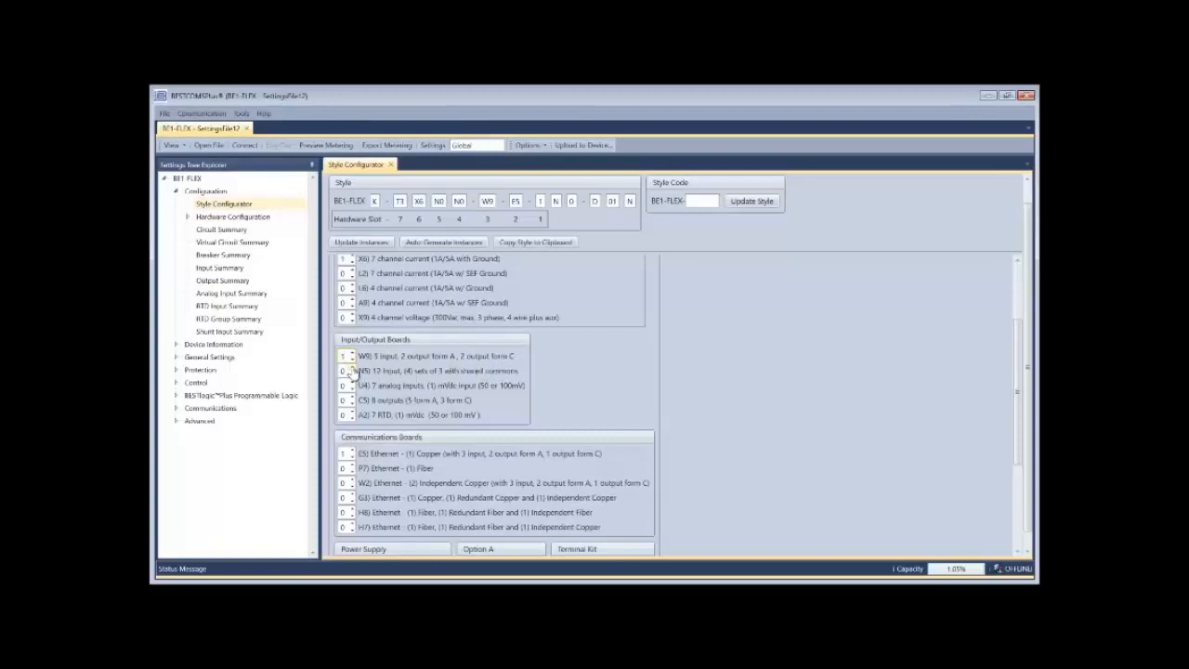
click(342, 370)
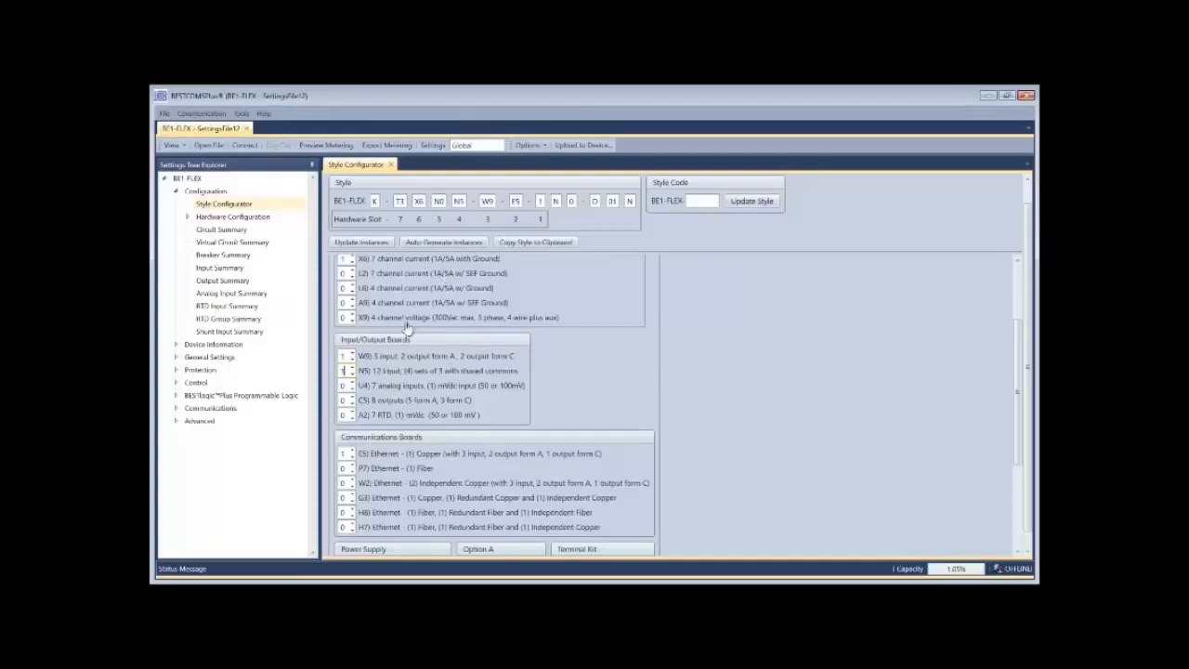
scroll(down, 3)
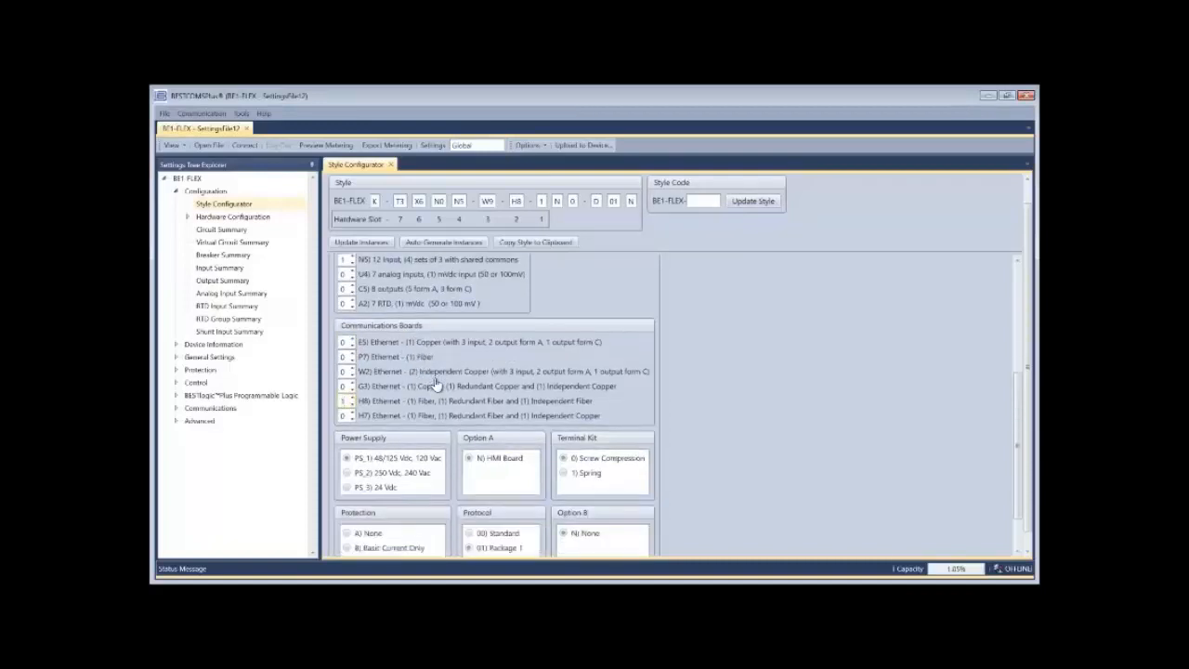
Choose the PS_1 48/125 Vdc power supply.
scroll(down, 3)
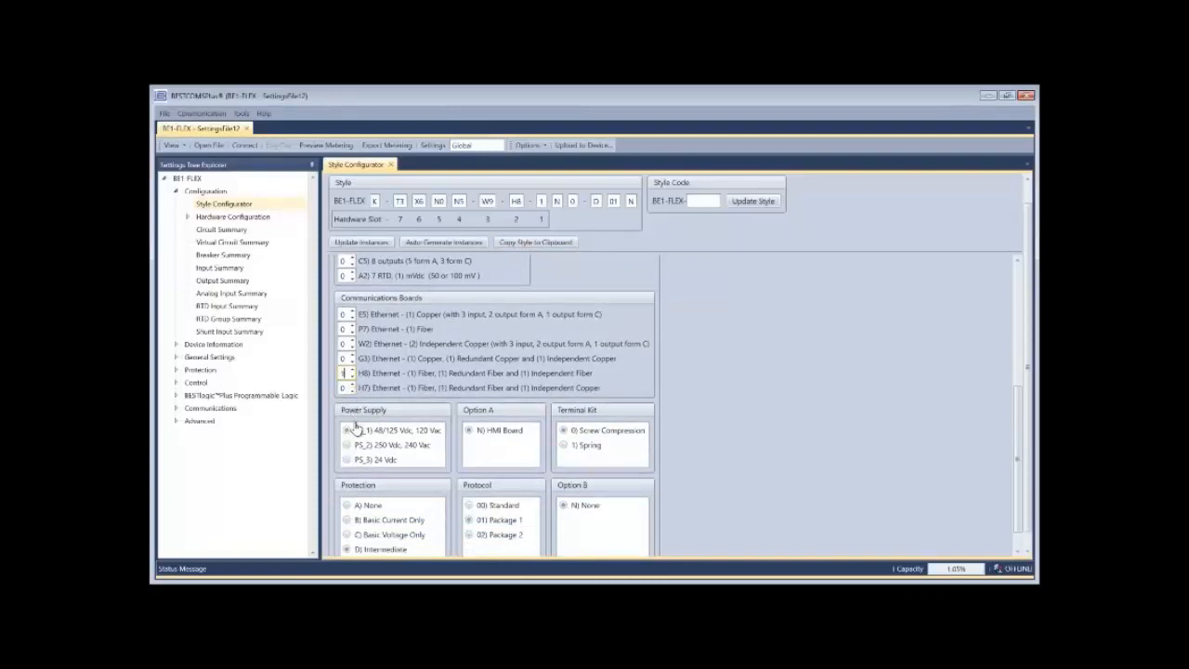
click(347, 444)
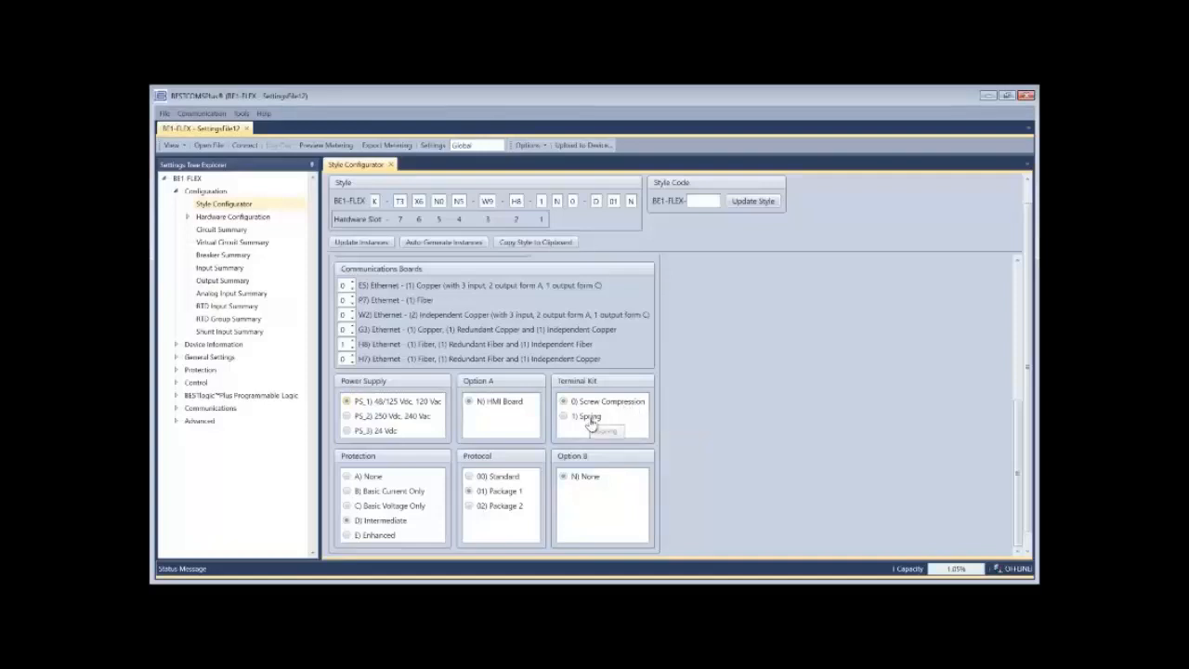
Keep screw compression terminals and select E) Enhanced protection.
click(564, 415)
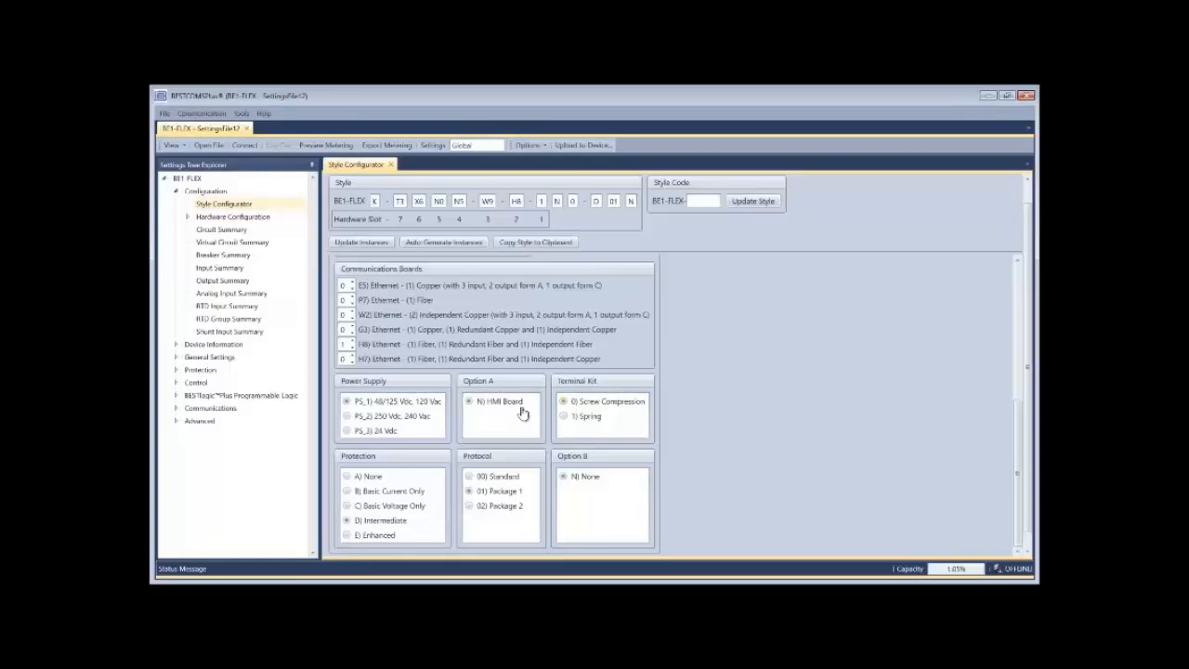
mouse_move(365, 462)
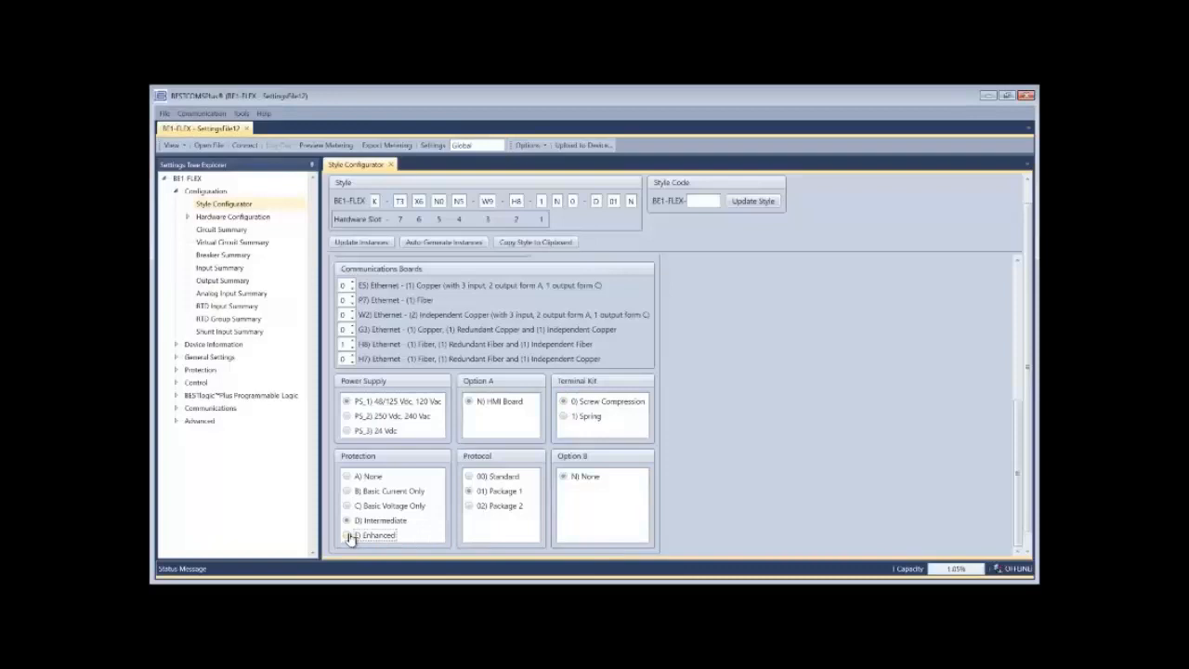
click(348, 534)
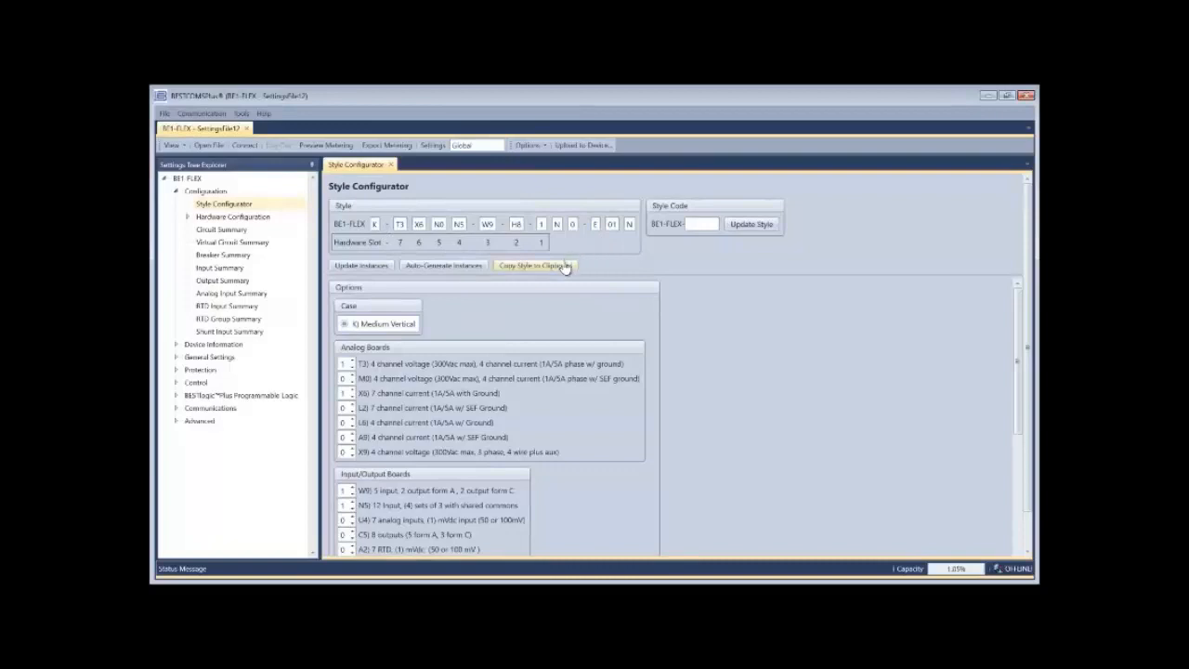
Copy the style string to the clipboard.
click(536, 265)
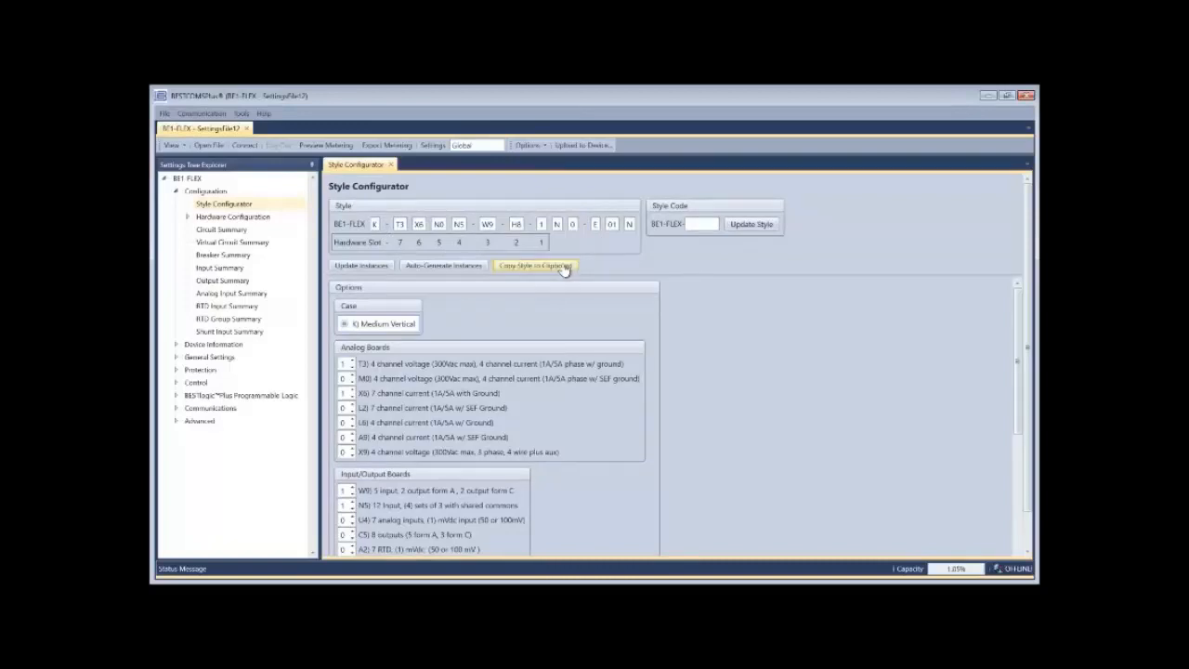
click(535, 264)
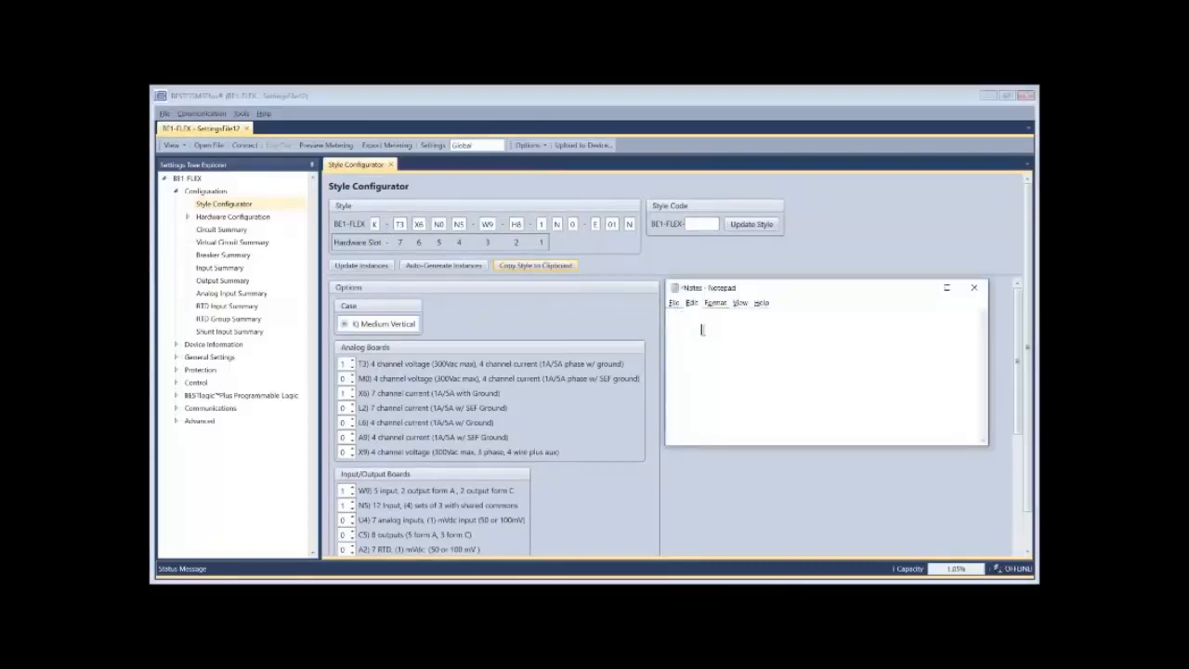
text(BE1-FLEX-K-T3X6N0N5-W9-H8-1N0-E01N-00)
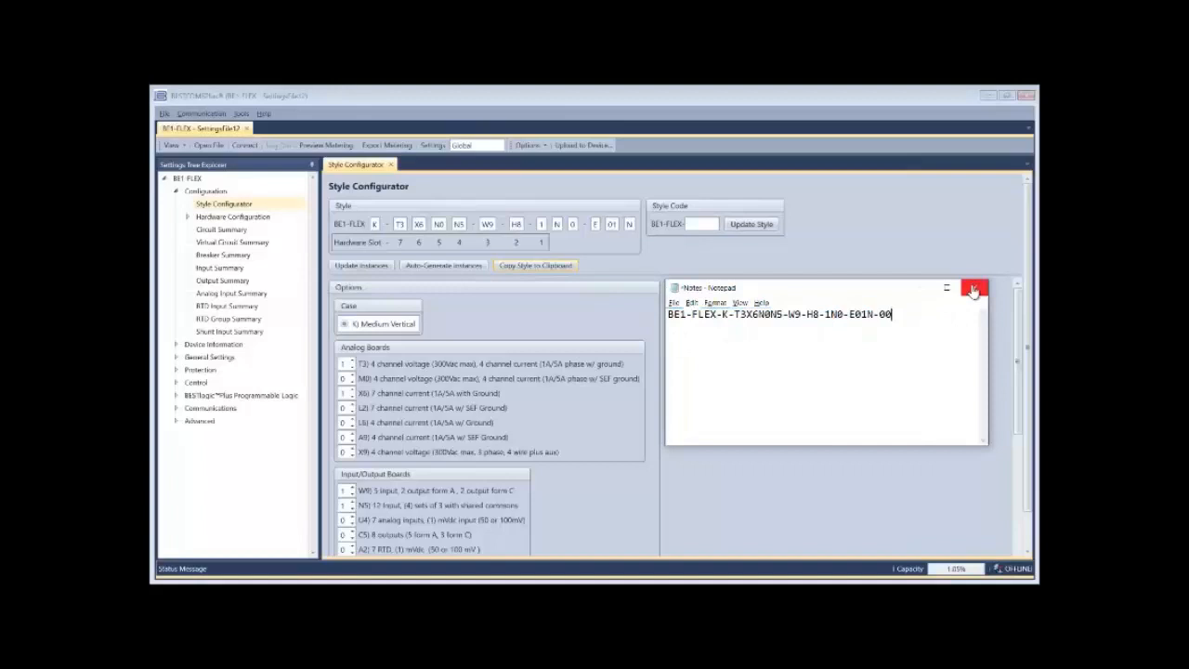
click(974, 287)
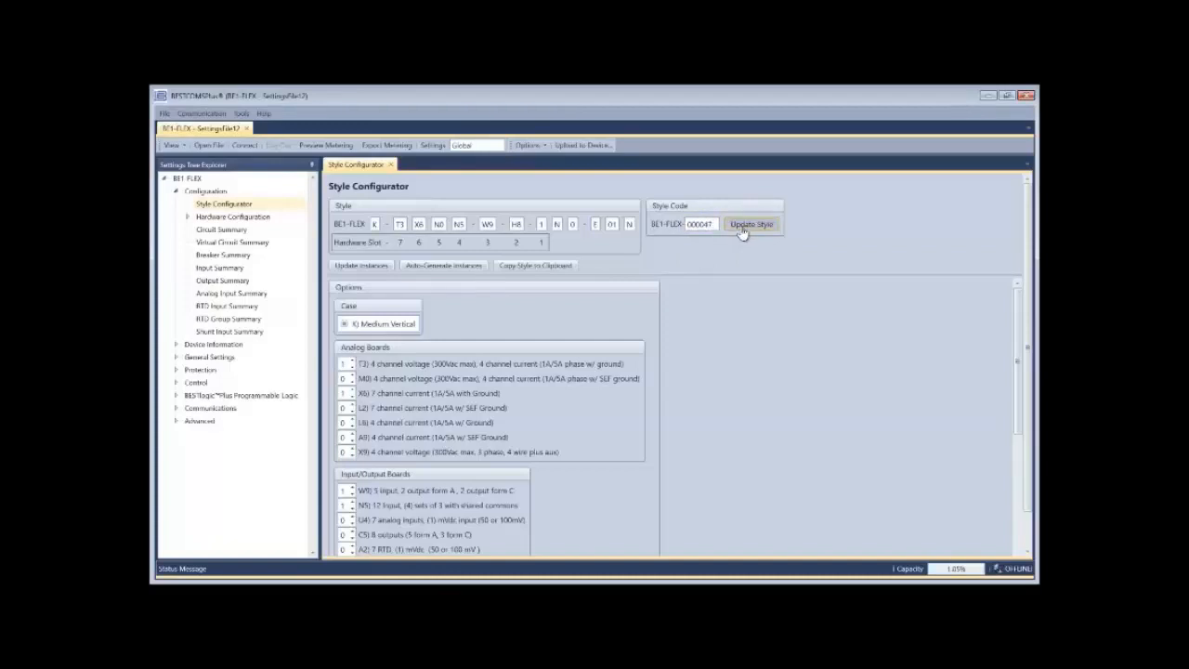
Apply style code 000047 and scroll through the resulting options.
click(751, 224)
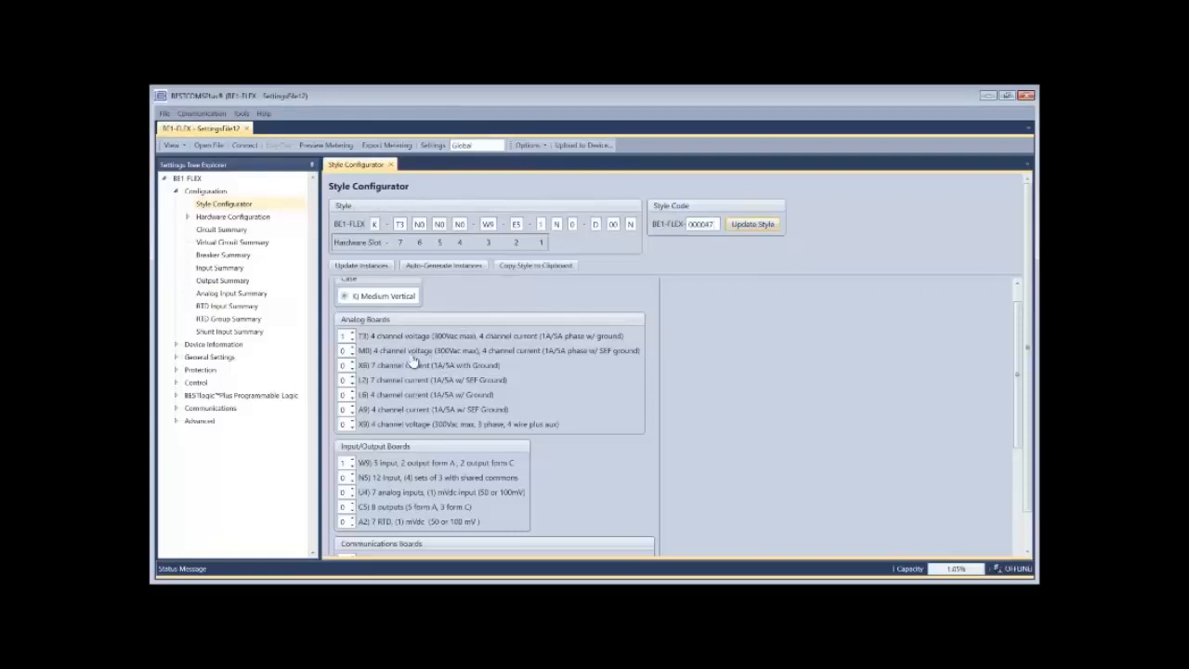
mouse_move(417, 382)
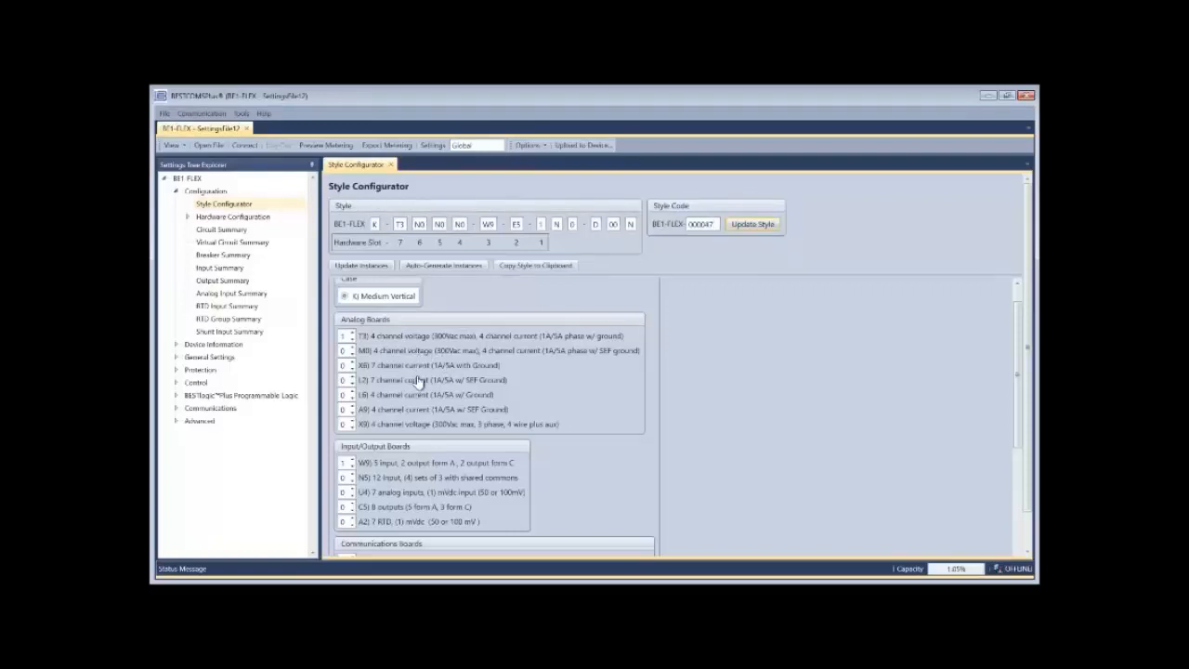
scroll(down, 3)
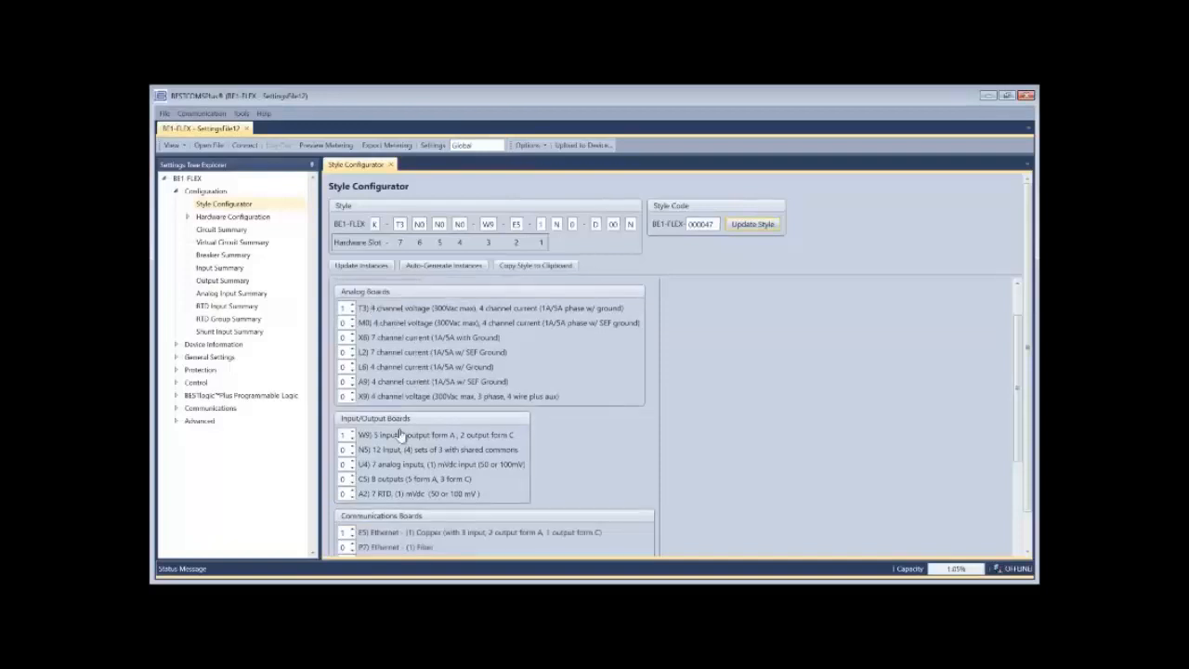
mouse_move(517, 395)
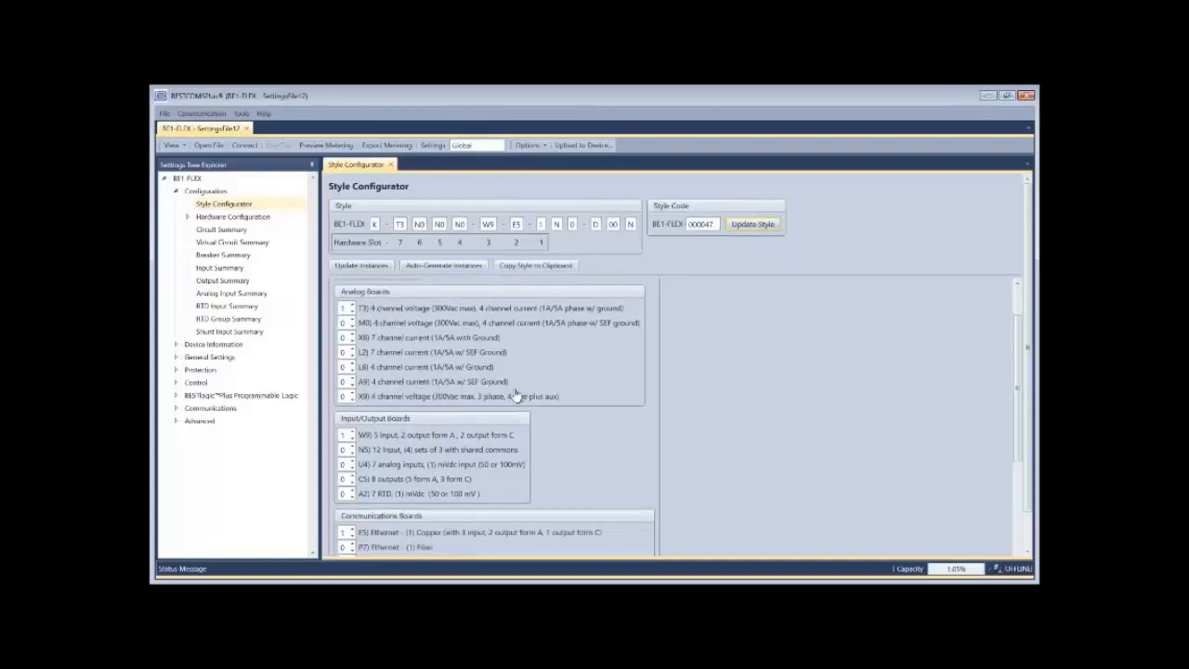
mouse_move(404, 331)
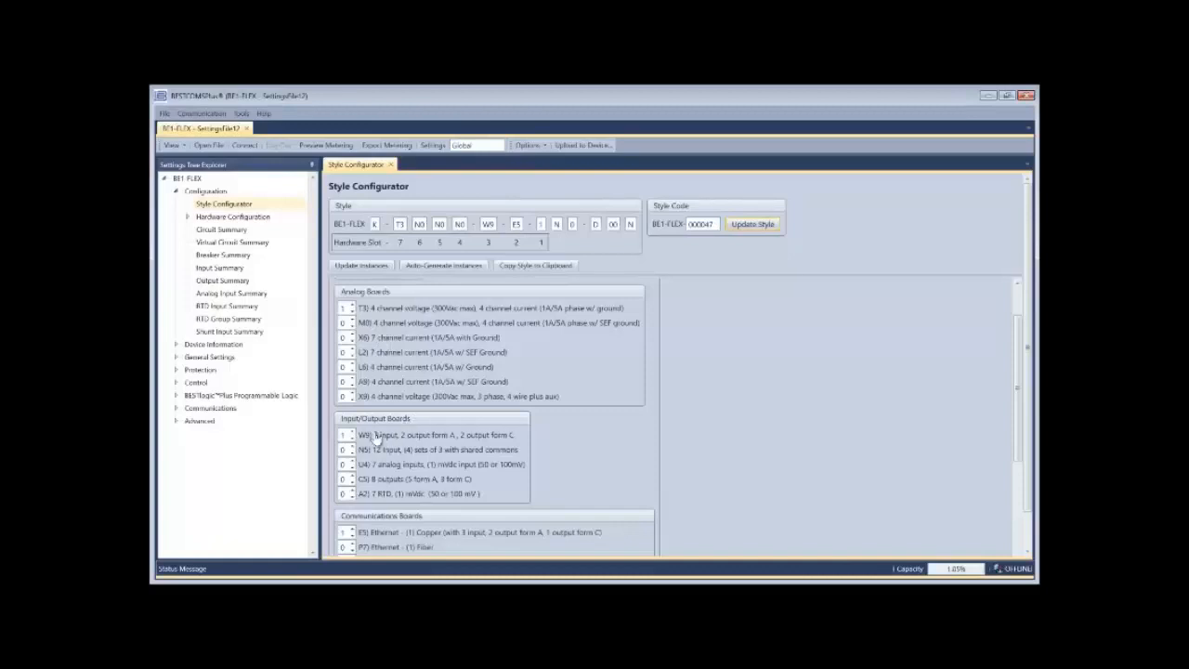
scroll(down, 3)
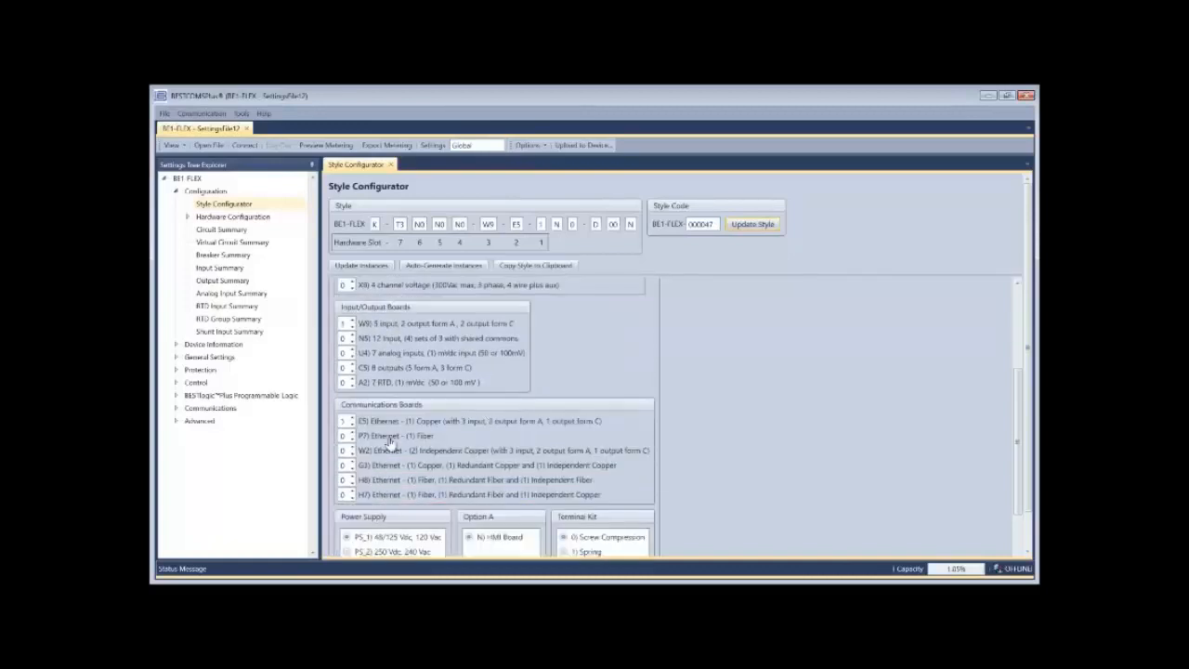
scroll(down, 3)
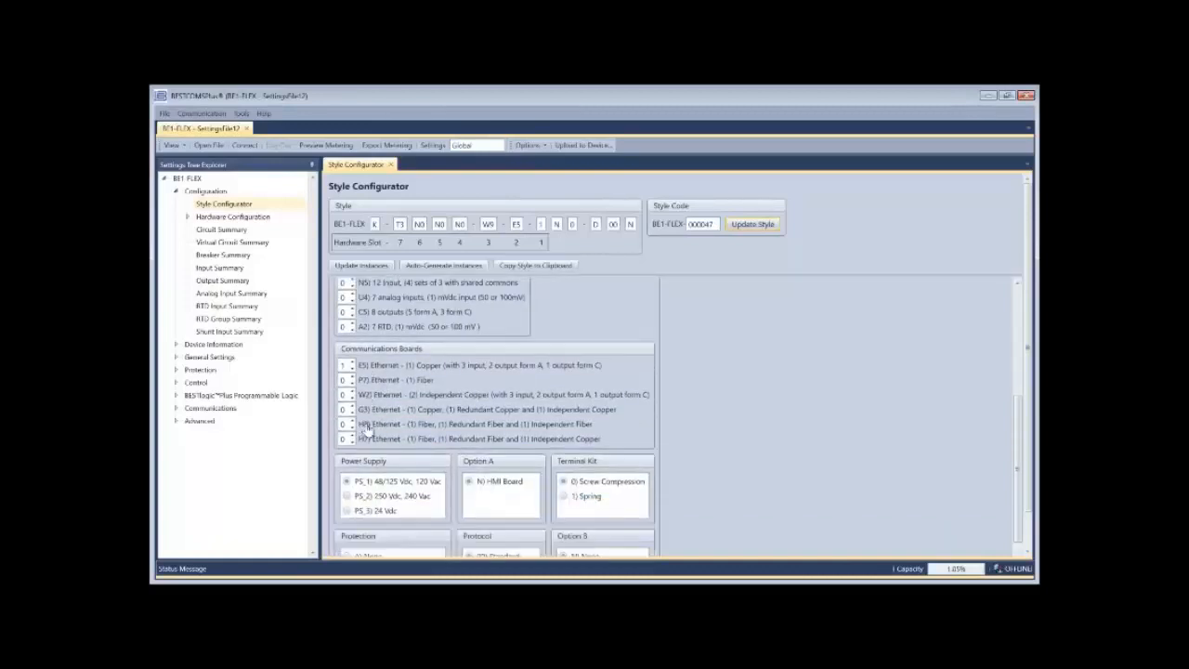